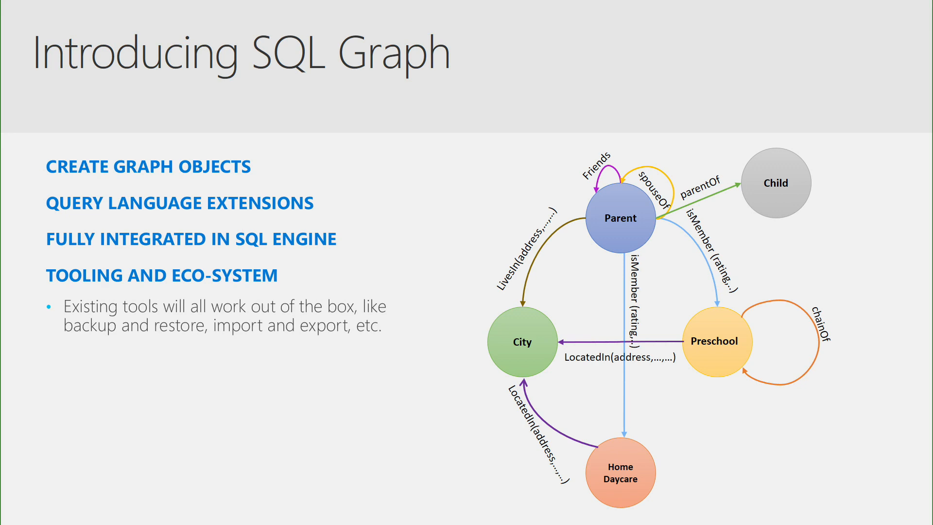
# Advance past the SQL Graph overview slide toward the preschool graph script
pyautogui.press('right')
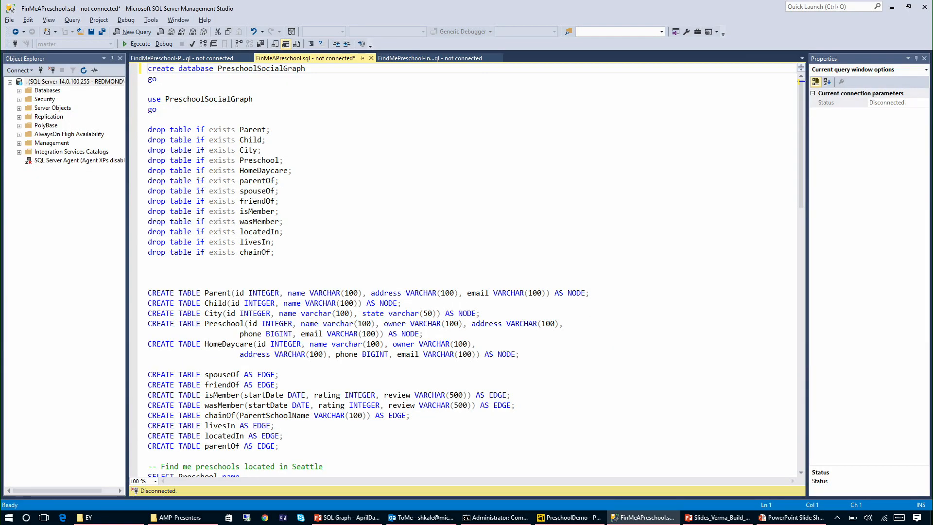
pyautogui.click(157, 119)
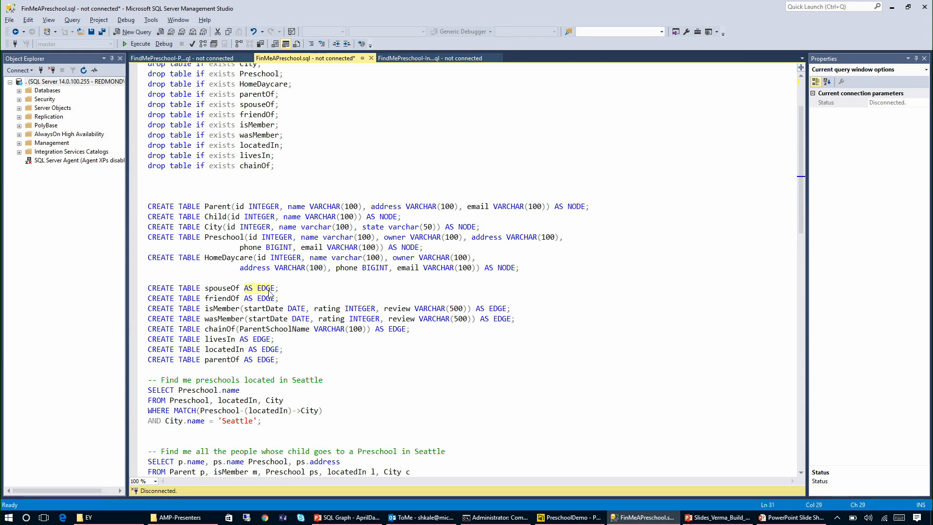
pyautogui.doubleClick(222, 287)
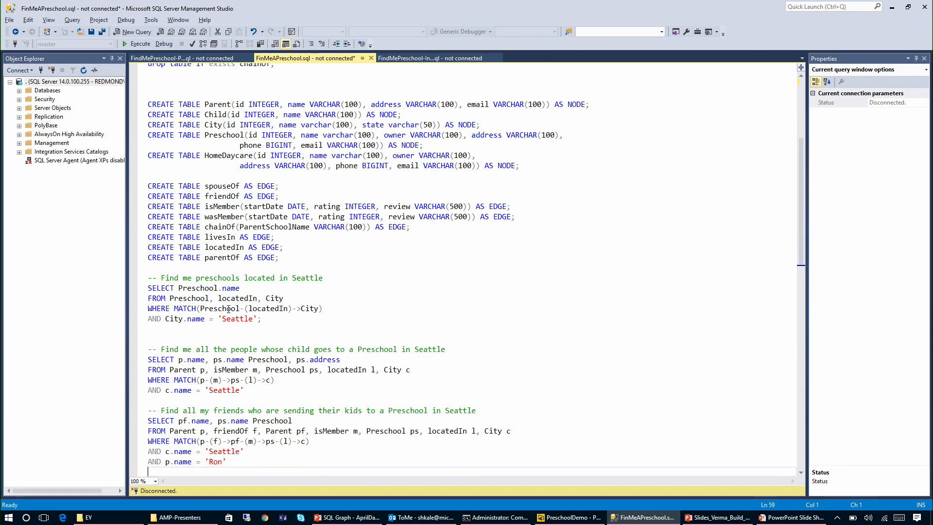
pyautogui.moveTo(143, 294)
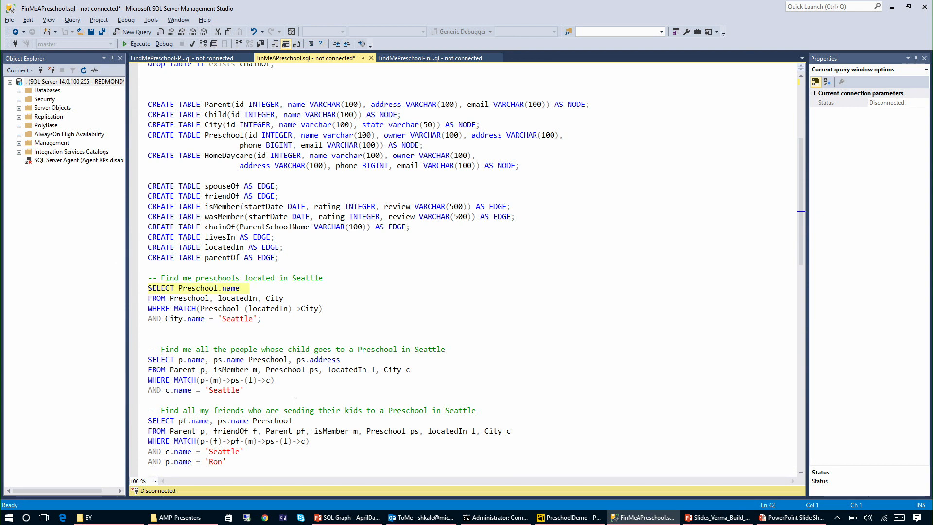
pyautogui.moveTo(239, 289); pyautogui.dragTo(267, 319)
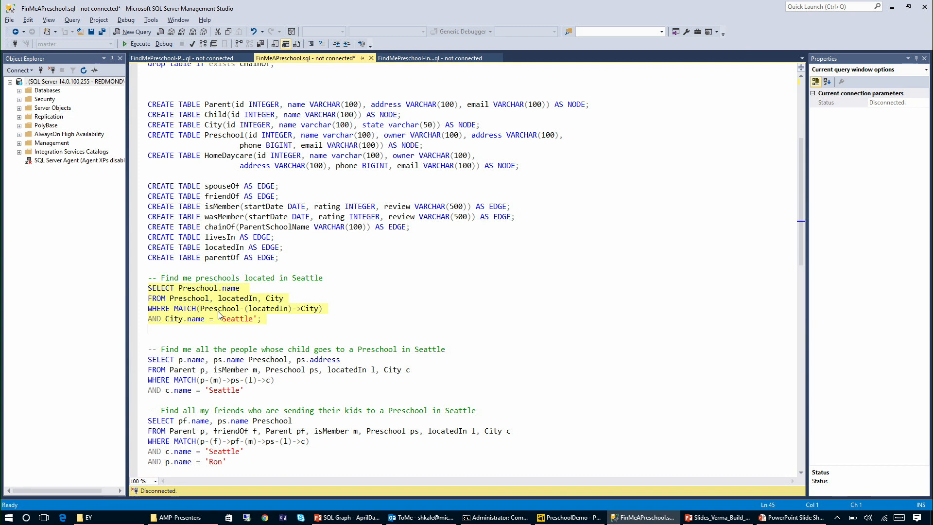
pyautogui.moveTo(314, 316)
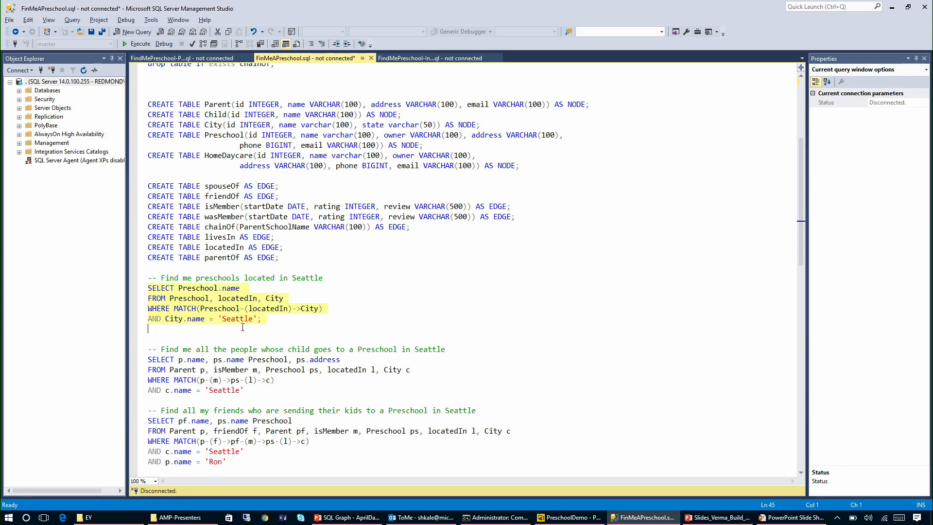
pyautogui.moveTo(281, 334)
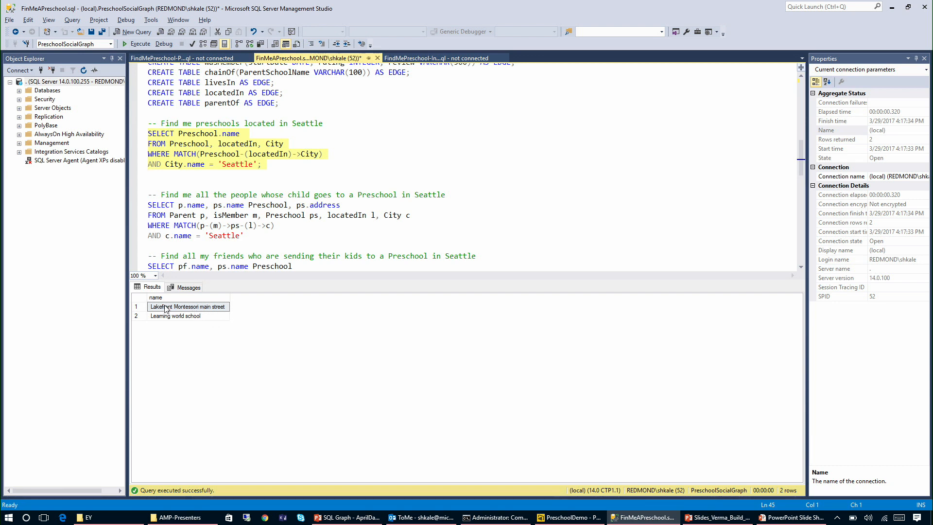
# Select the 'Find me preschools located in Seattle' query in the script
pyautogui.click(175, 316)
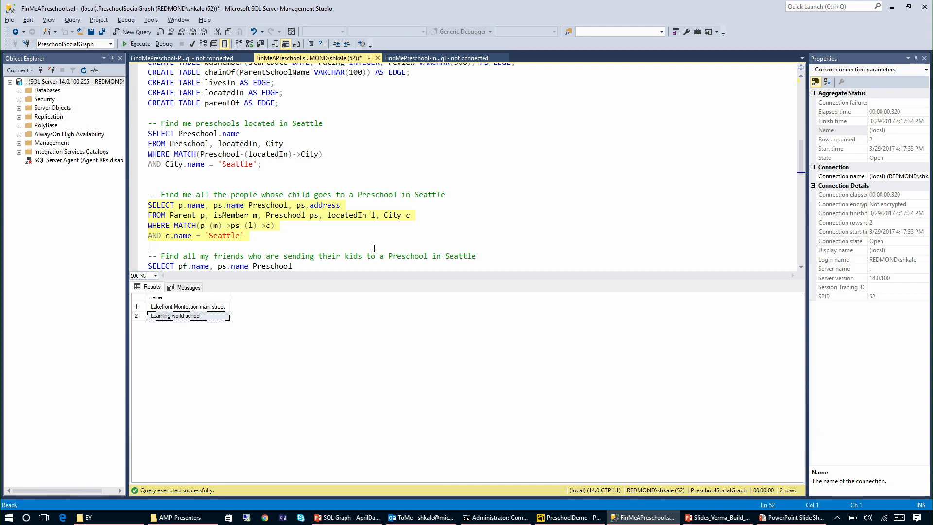
# Execute the parents-of-Seattle-preschoolers query, returning Ron, Bob, Julie and Mary
pyautogui.click(140, 43)
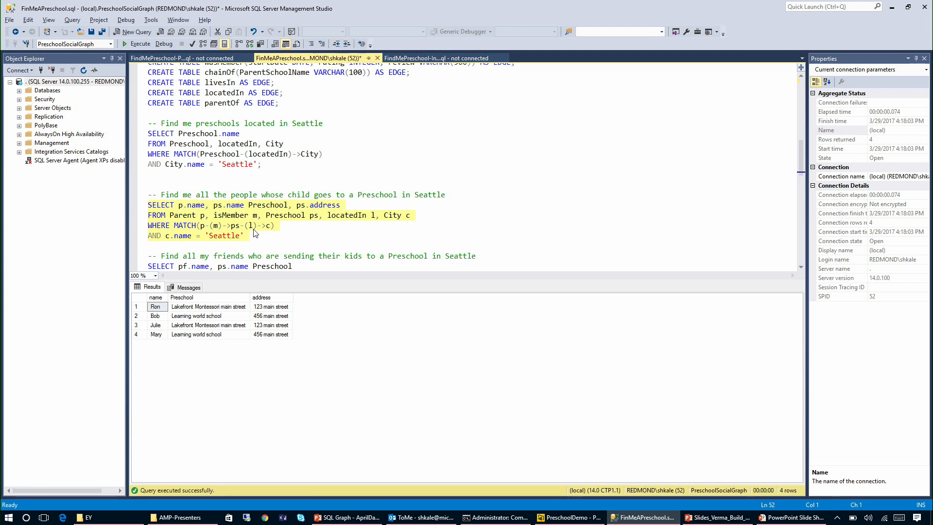
pyautogui.moveTo(265, 193)
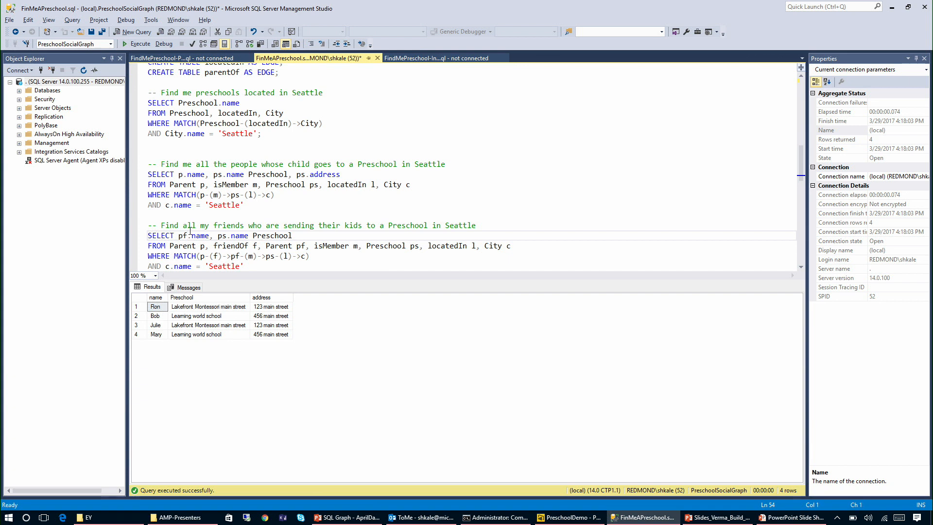
# Add the filter AND p.name = 'Ron' to the friends query and execute it
pyautogui.write("AND p.name = 'Ron'")
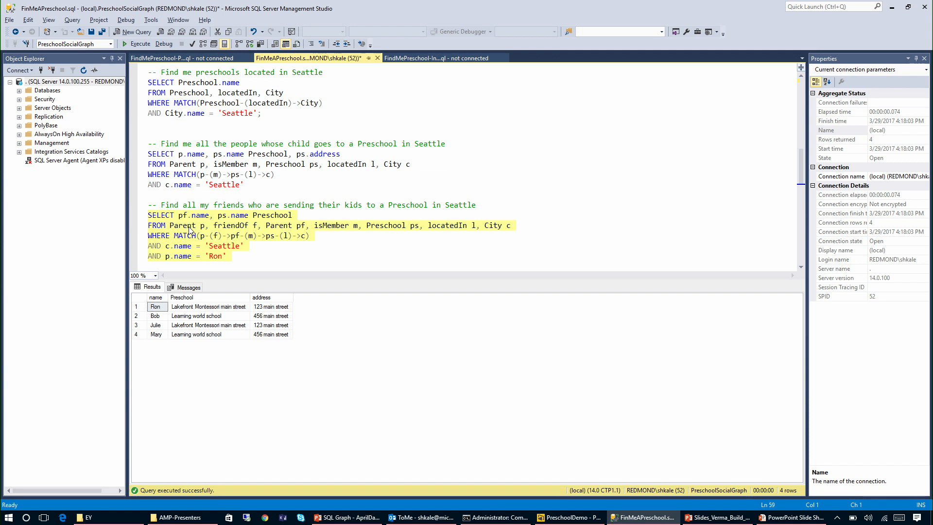
pyautogui.click(137, 43)
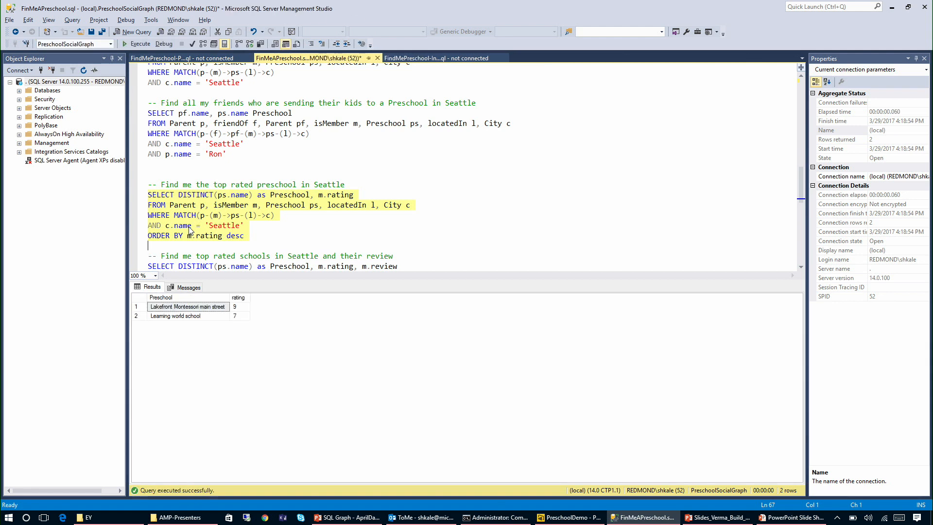
pyautogui.moveTo(221, 241)
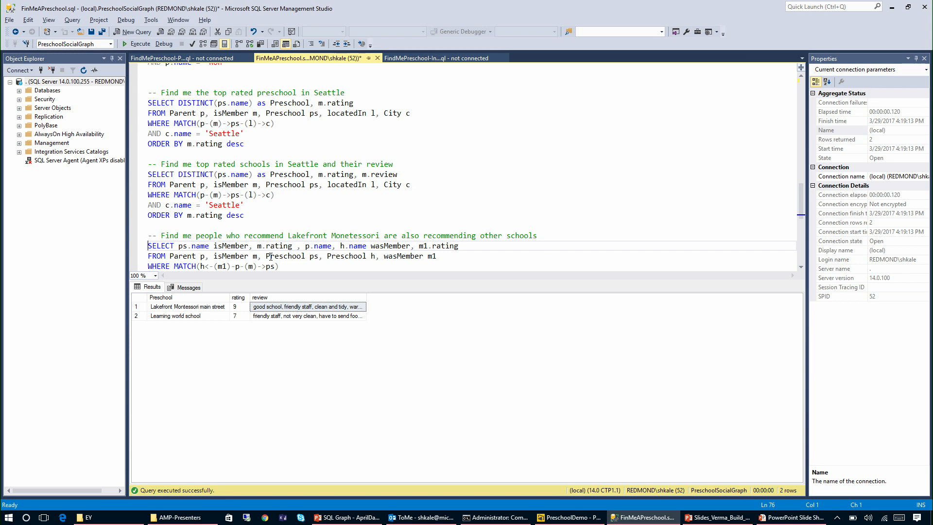
# Add AND ps.name = 'Lakefront Montessori lakefront', run the recommendations query and highlight its MATCH clause
pyautogui.write("AND ps.name = 'Lakefront Montessori lakefront';")
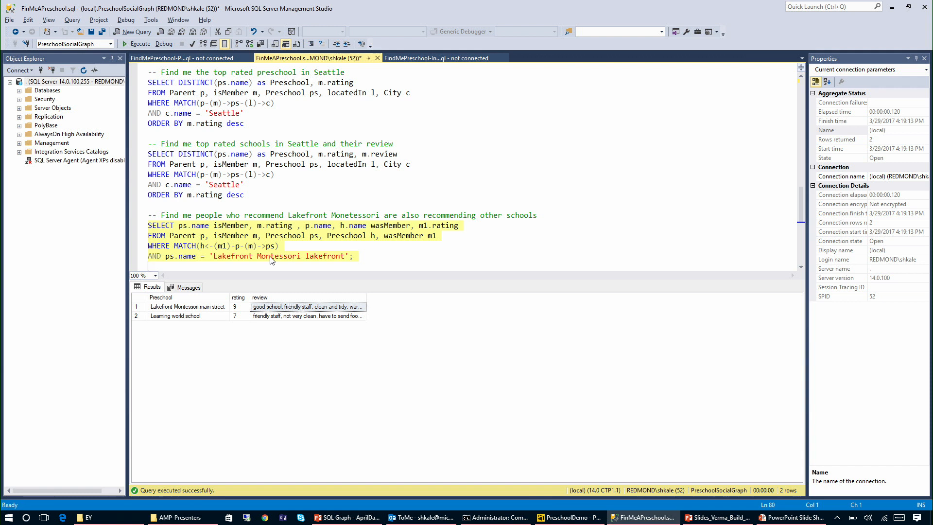
pyautogui.click(141, 44)
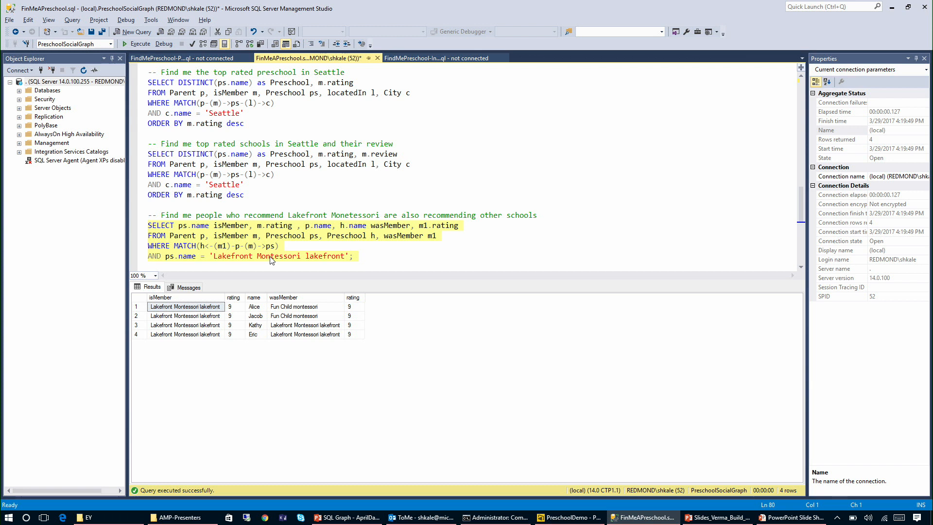
pyautogui.moveTo(226, 249)
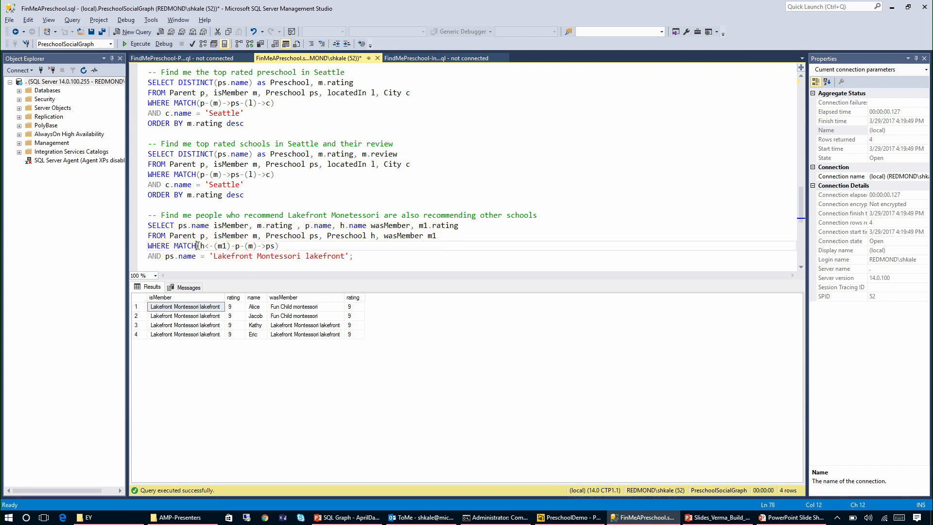
pyautogui.moveTo(197, 246); pyautogui.dragTo(277, 246)
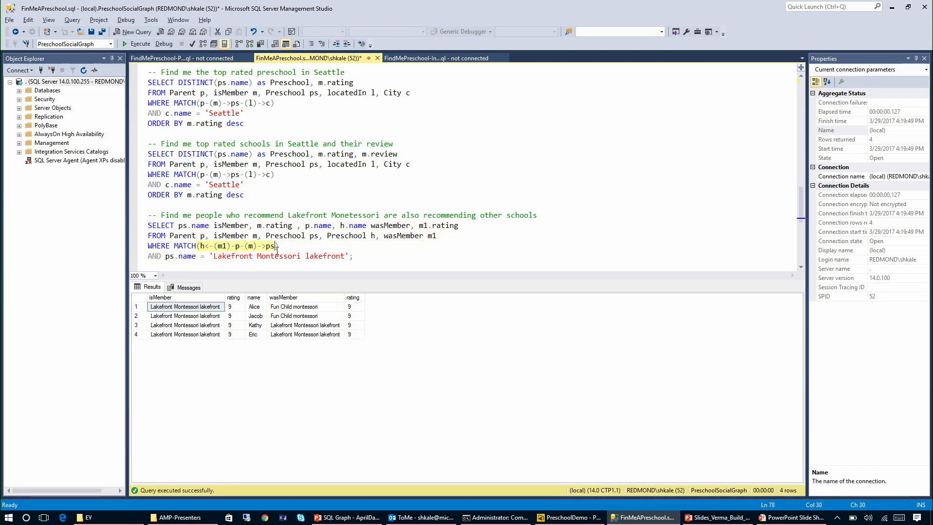